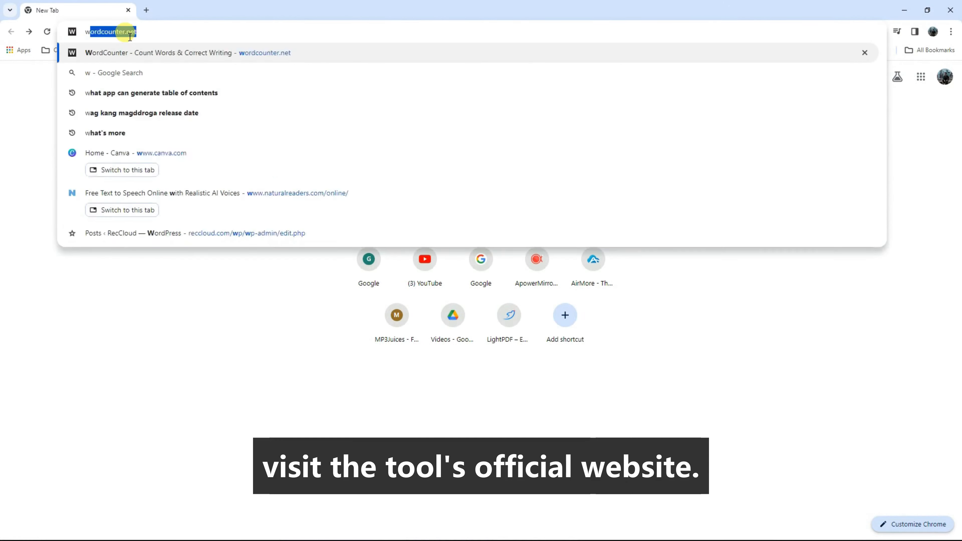
pyautogui.write('www.reccloud.com')
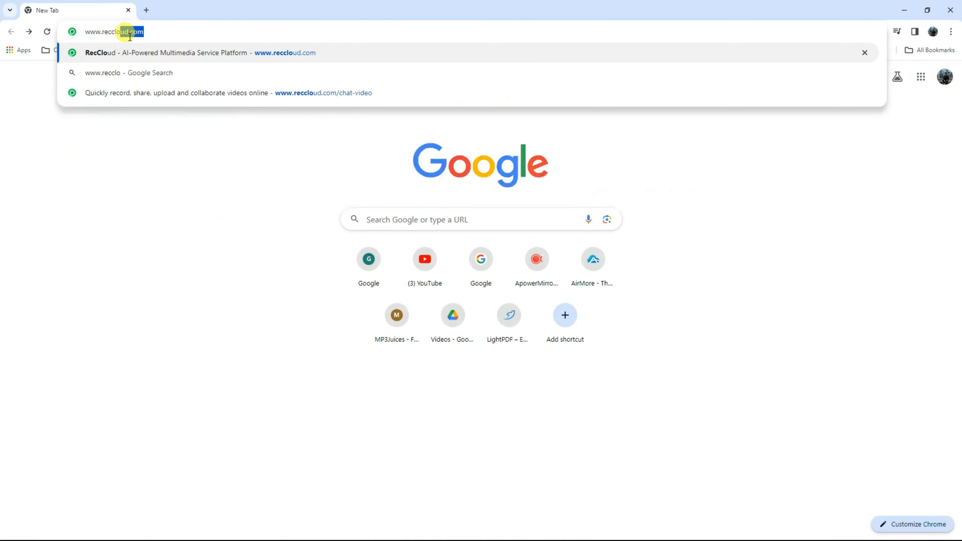
pyautogui.press('Enter')
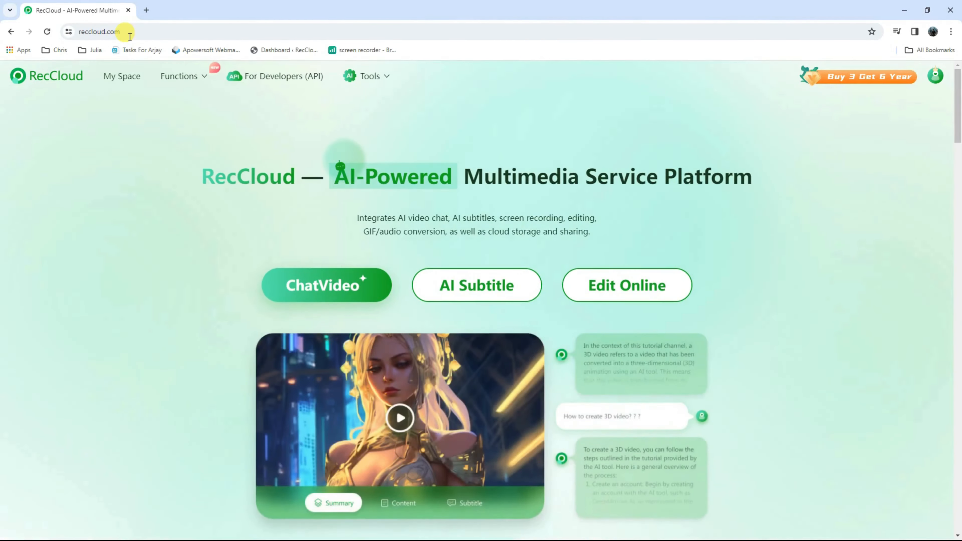
# - Choose AI Text to Speech from the Functions menu
pyautogui.click(180, 76)
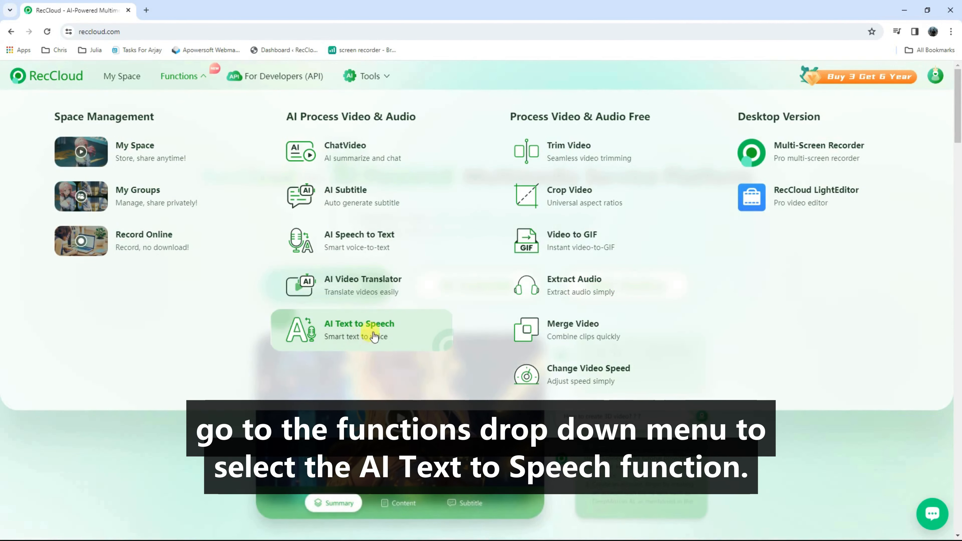
pyautogui.click(359, 329)
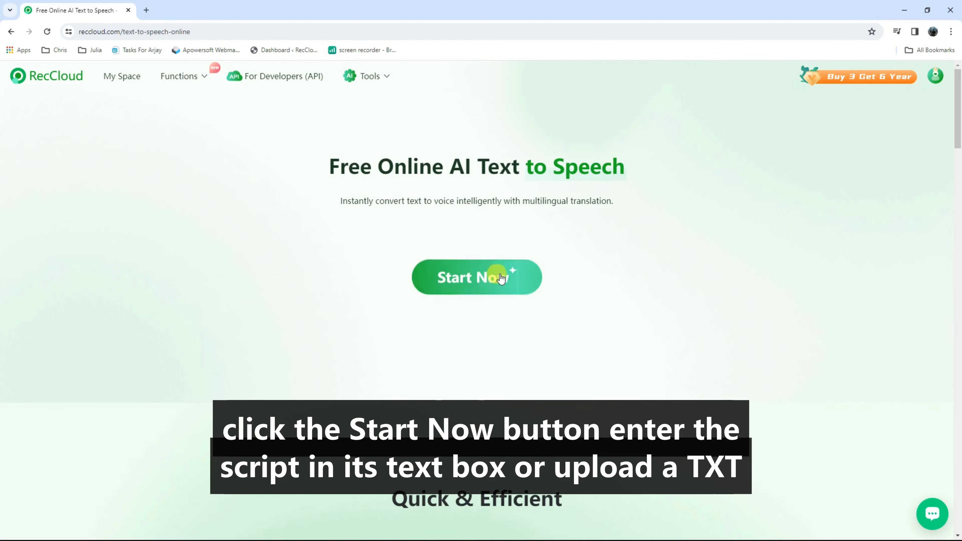
# - Launch the text-to-speech editor via Start Now with the tutorial script entered
pyautogui.click(477, 276)
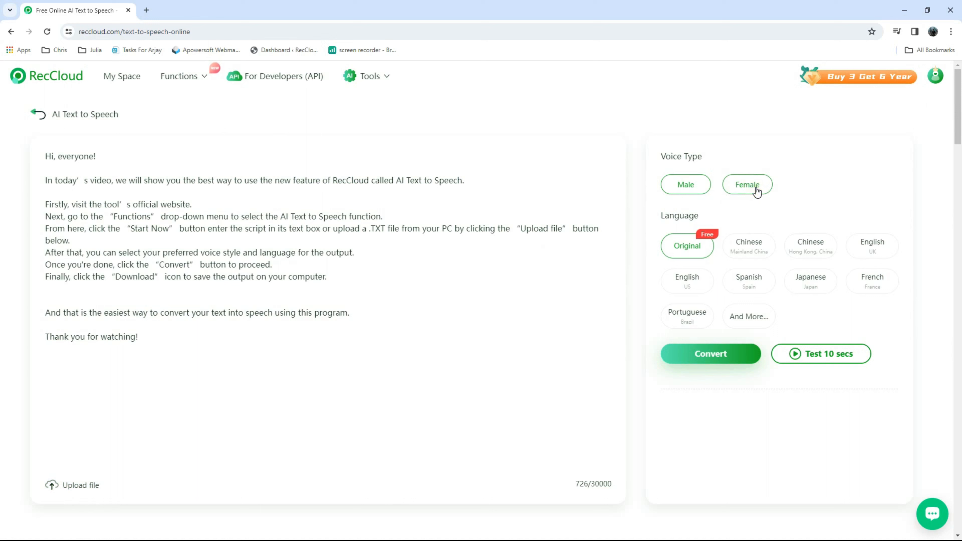
# - Set the voice type to Male and the language to Original
pyautogui.click(686, 185)
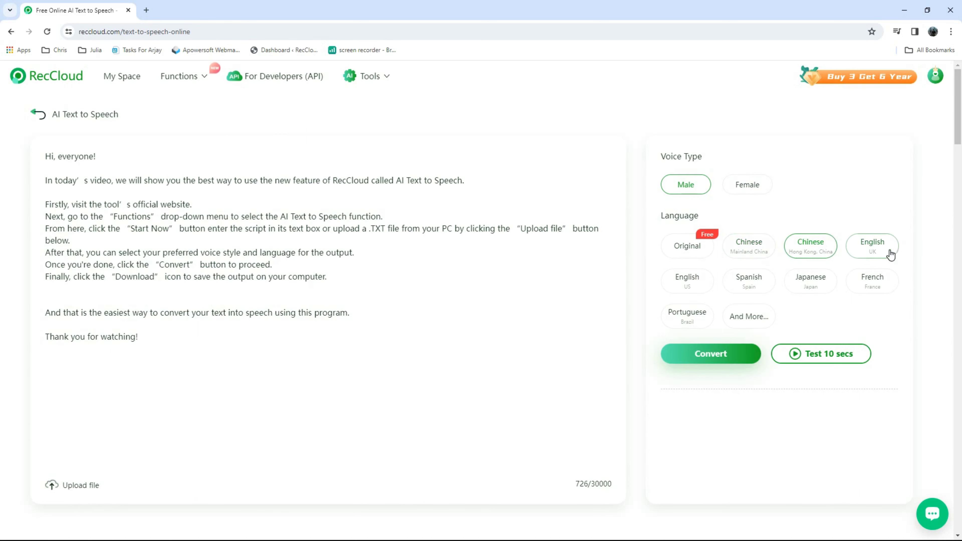
pyautogui.click(687, 246)
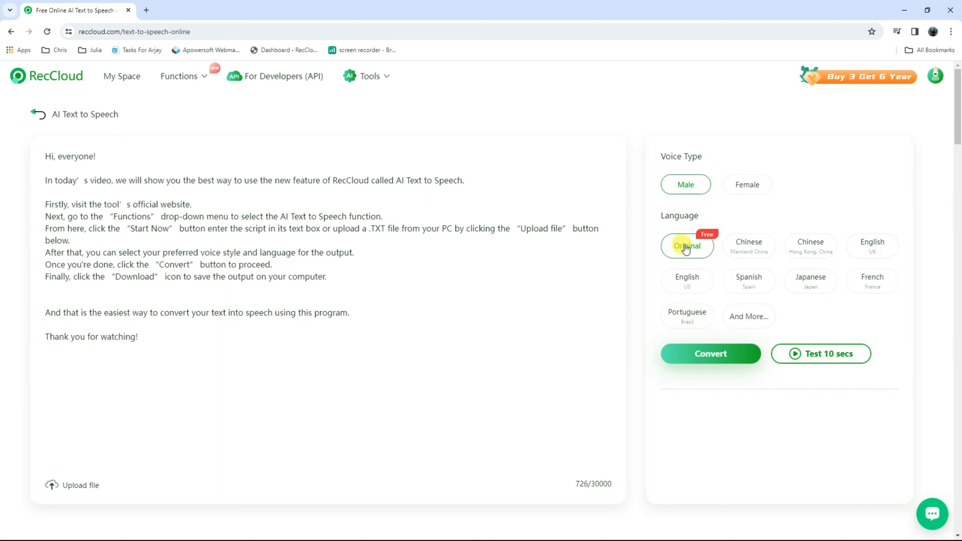
pyautogui.click(711, 353)
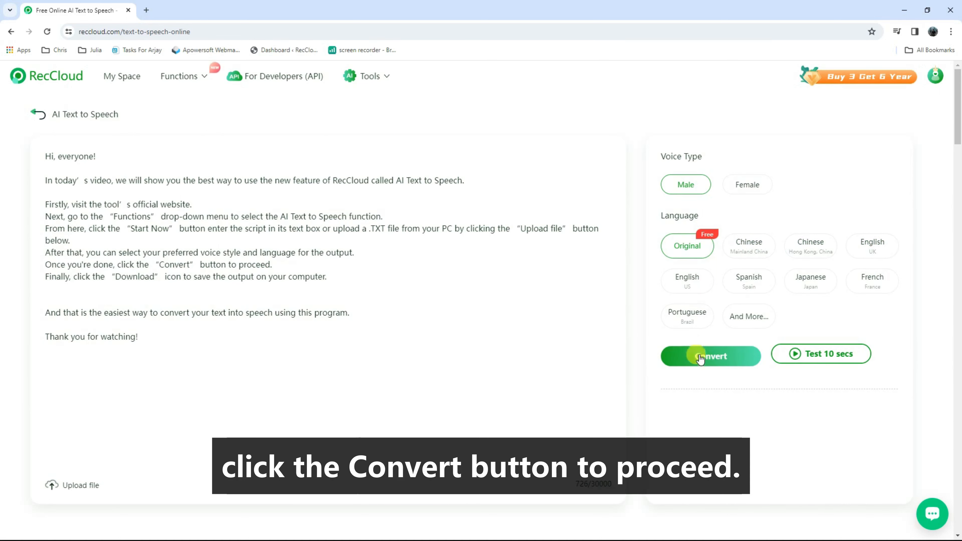
# - Convert the script into a 51-second speech clip and download the audio
pyautogui.click(711, 356)
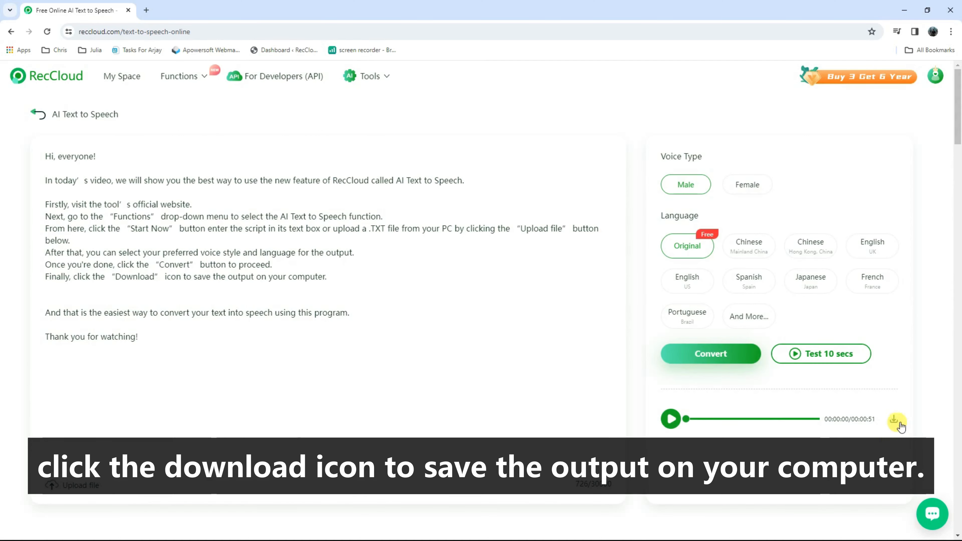
pyautogui.click(897, 421)
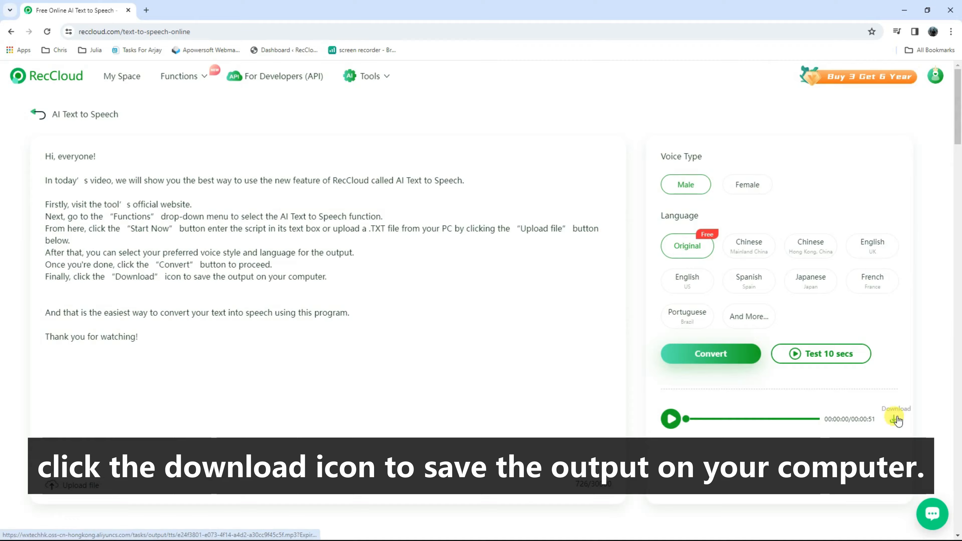